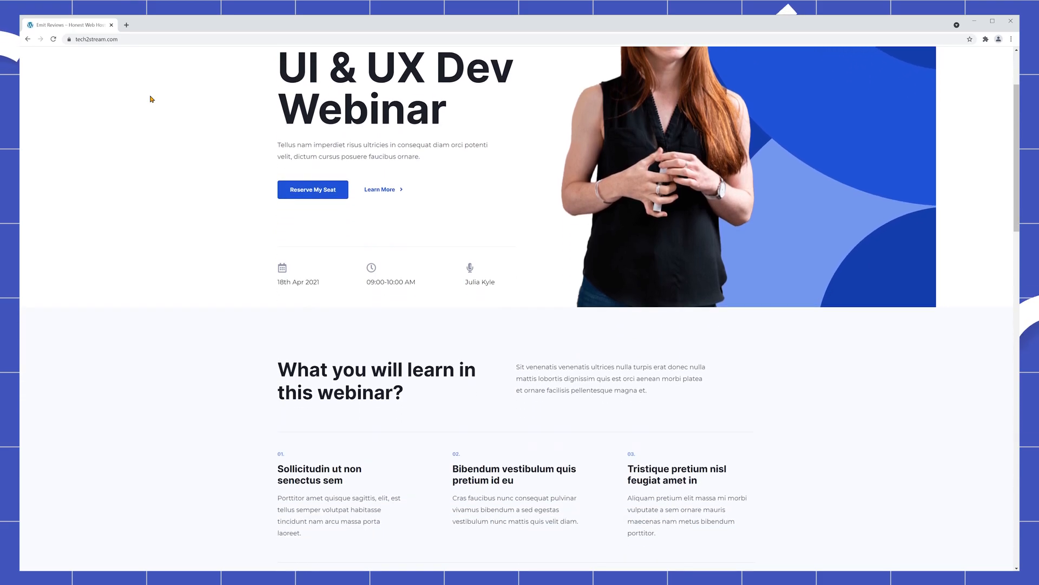
Scroll through the UI & UX Dev Webinar demo page from the hero down to the footer.
scroll("down", 3)
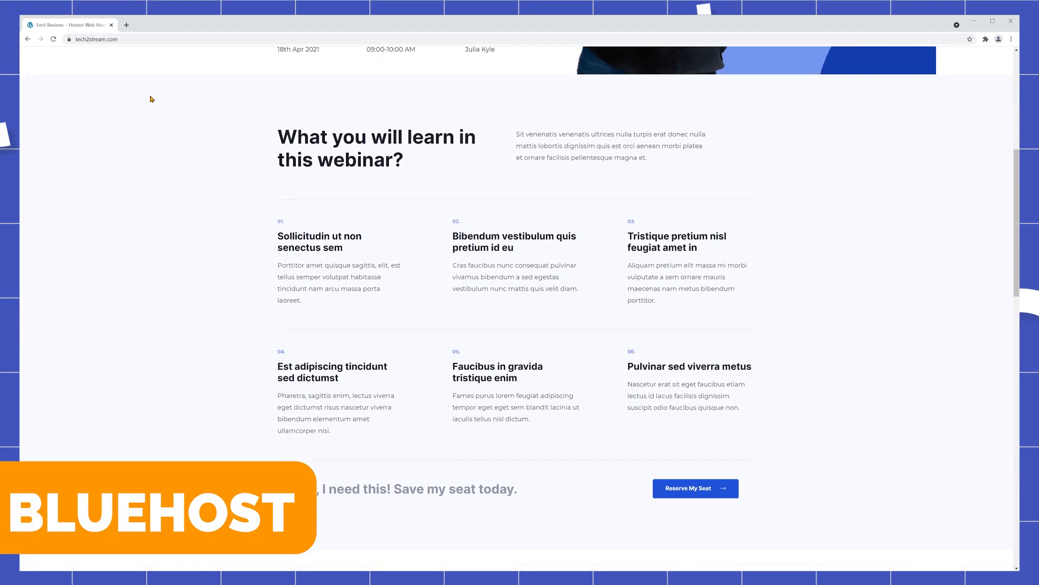
scroll("down", 3)
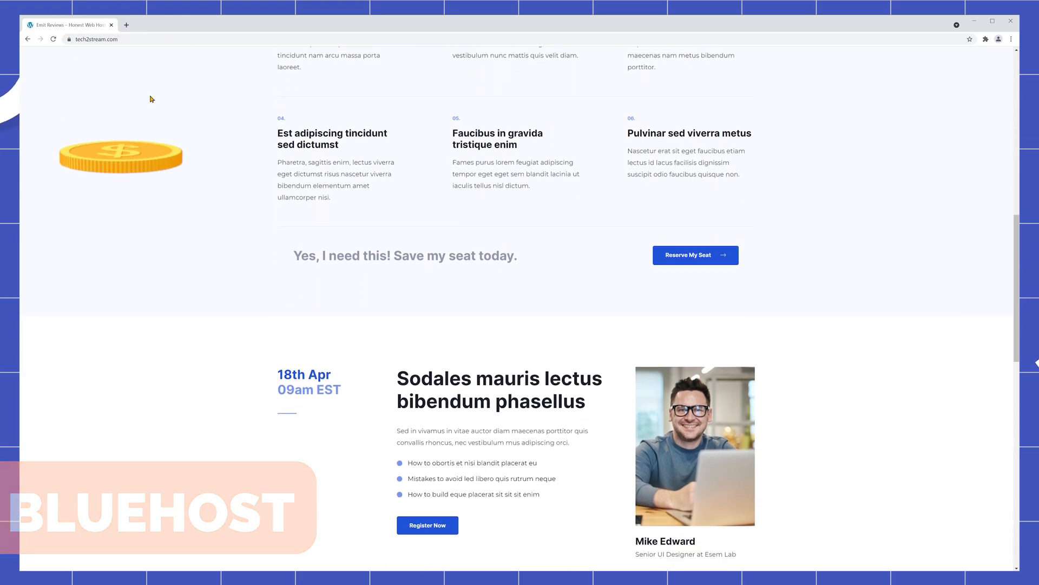
scroll("down", 3)
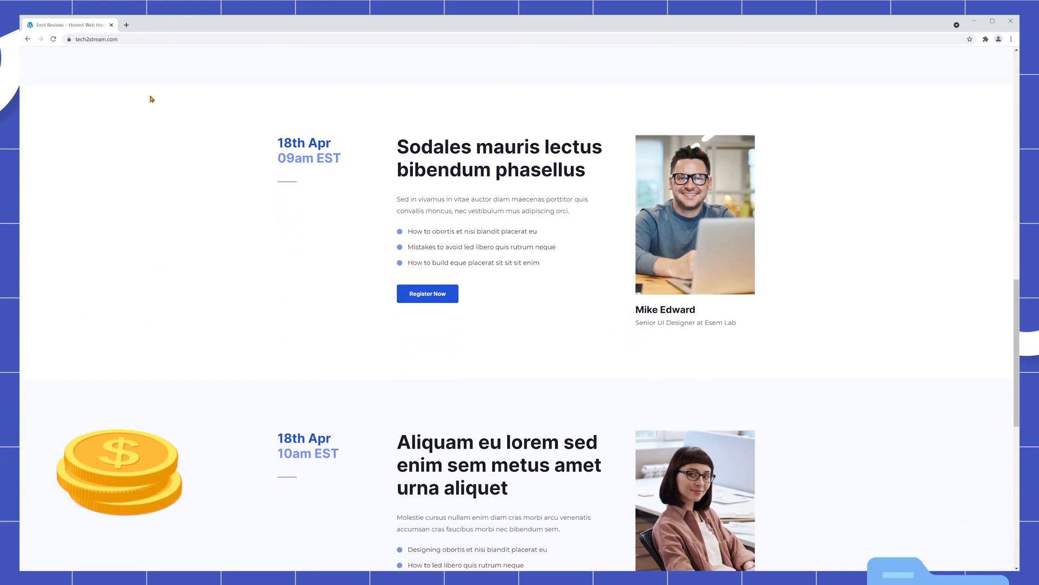
scroll("down", 3)
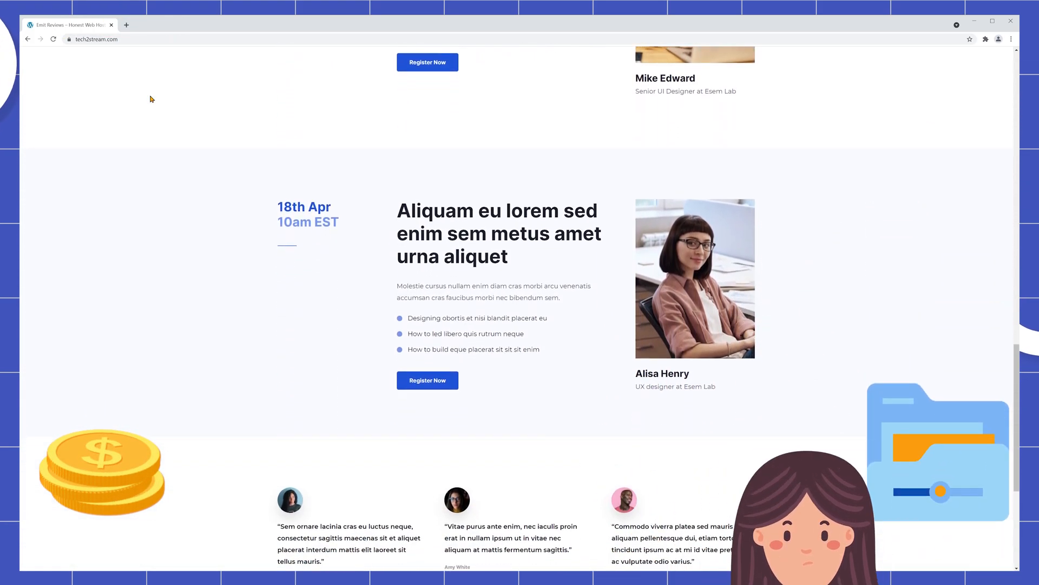
scroll("down", 3)
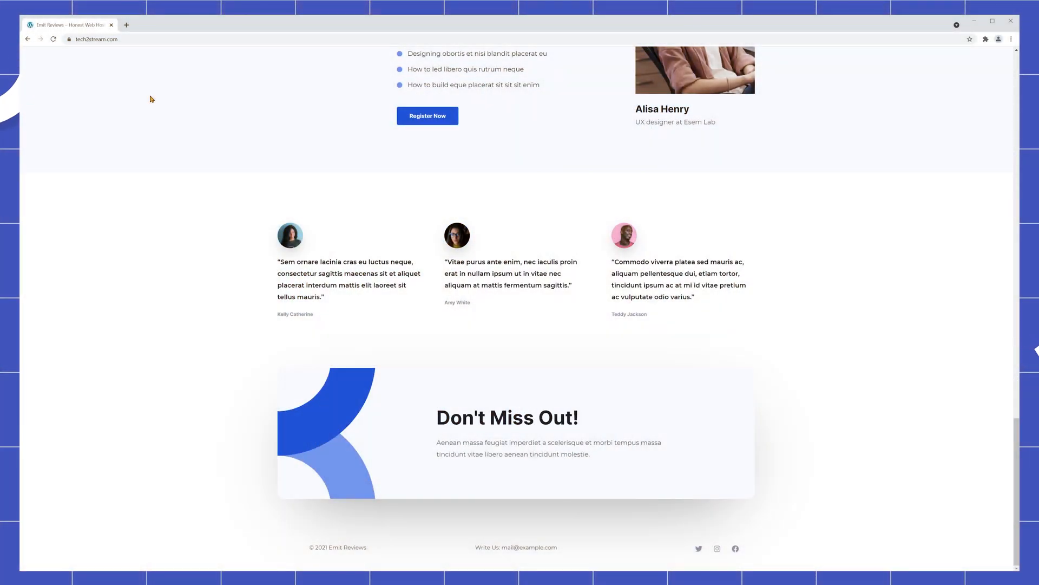
scroll("up", 3)
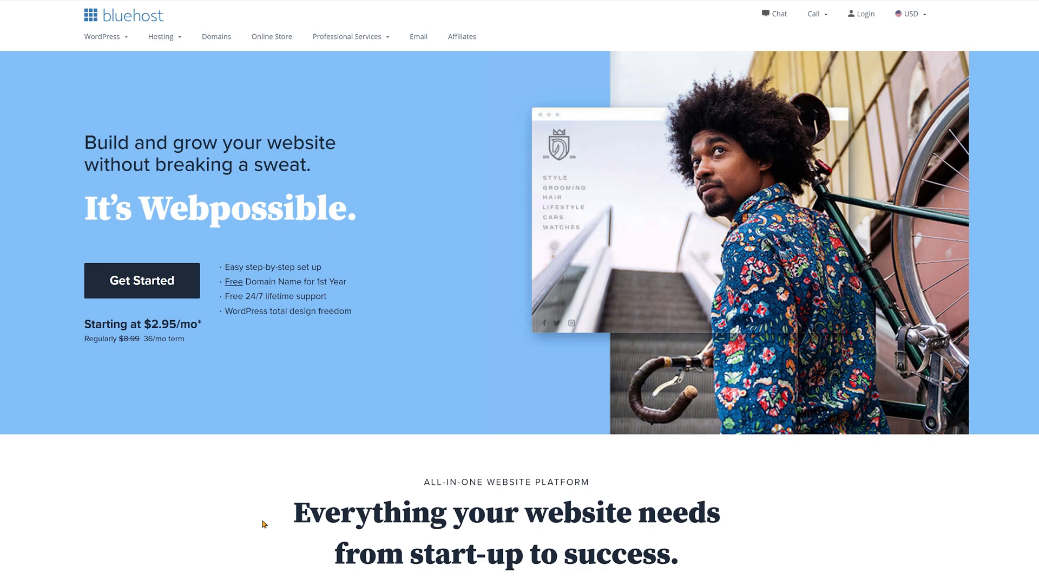
Compare 24- and 12-month plan prices, then select the PRO plan at 36 months.
scroll("down", 3)
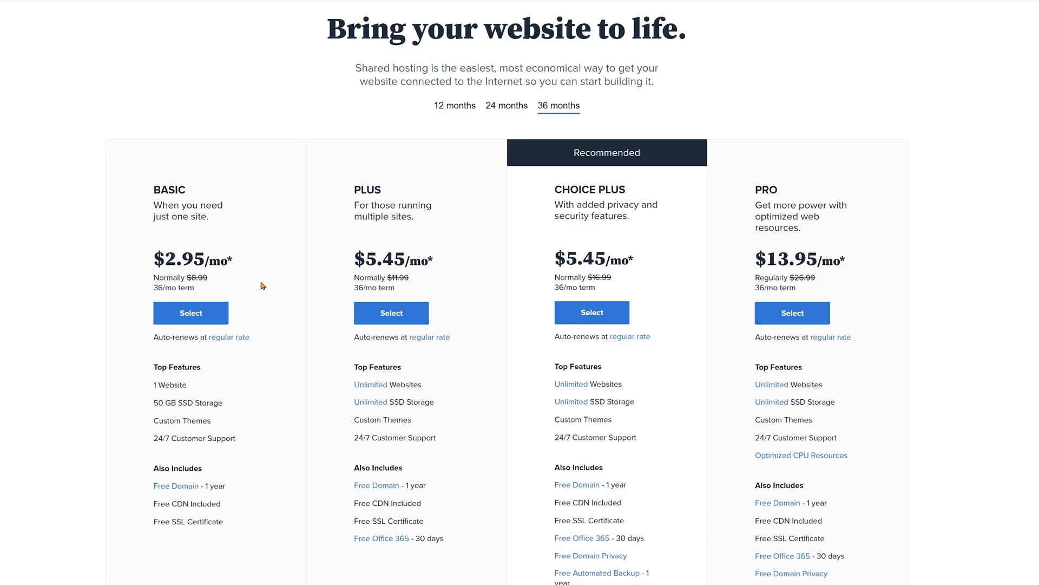
scroll("down", 3)
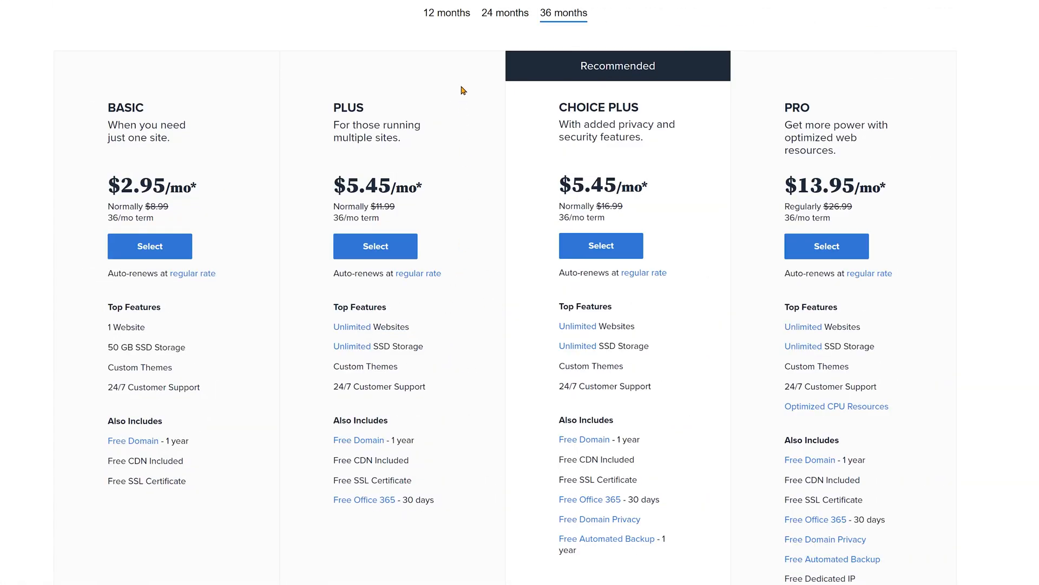
left_click(504, 13)
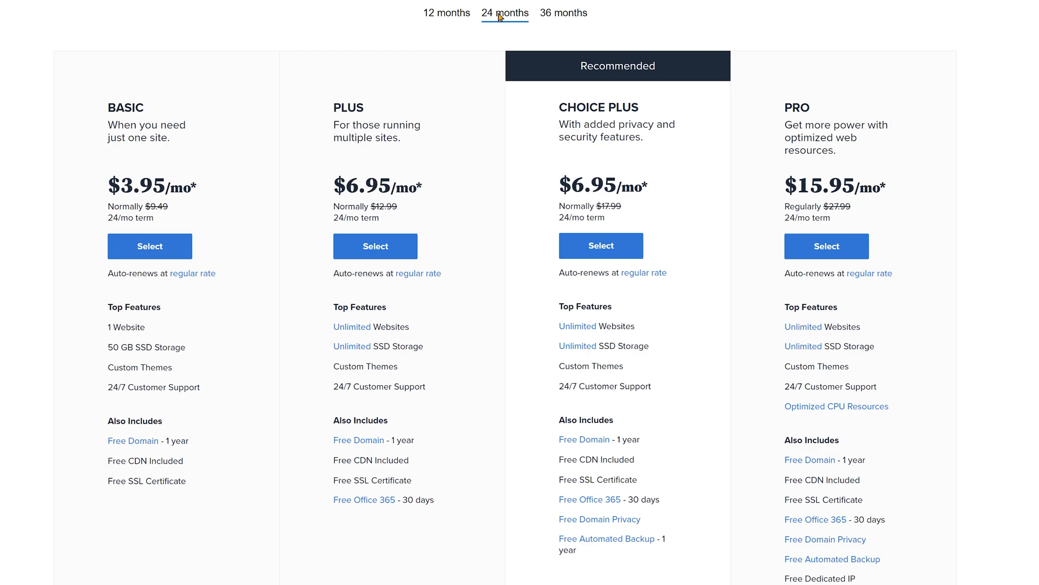
left_click(447, 12)
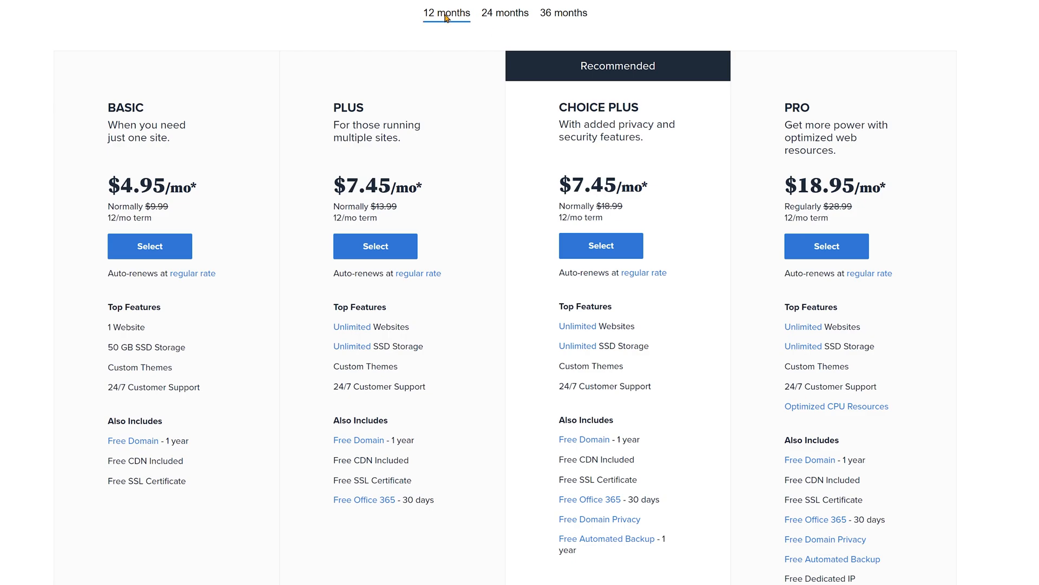
left_click(564, 13)
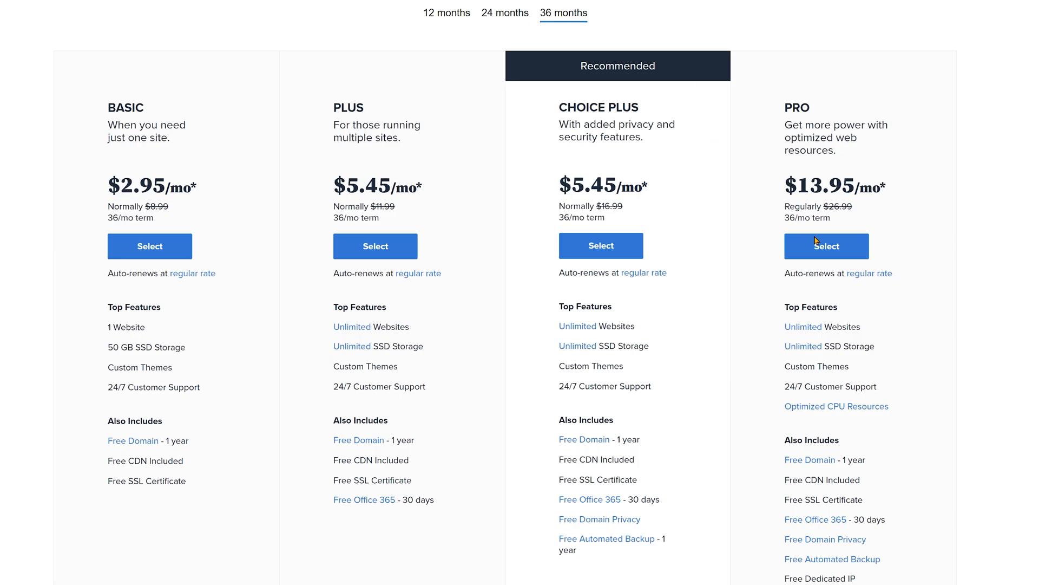
left_click(827, 246)
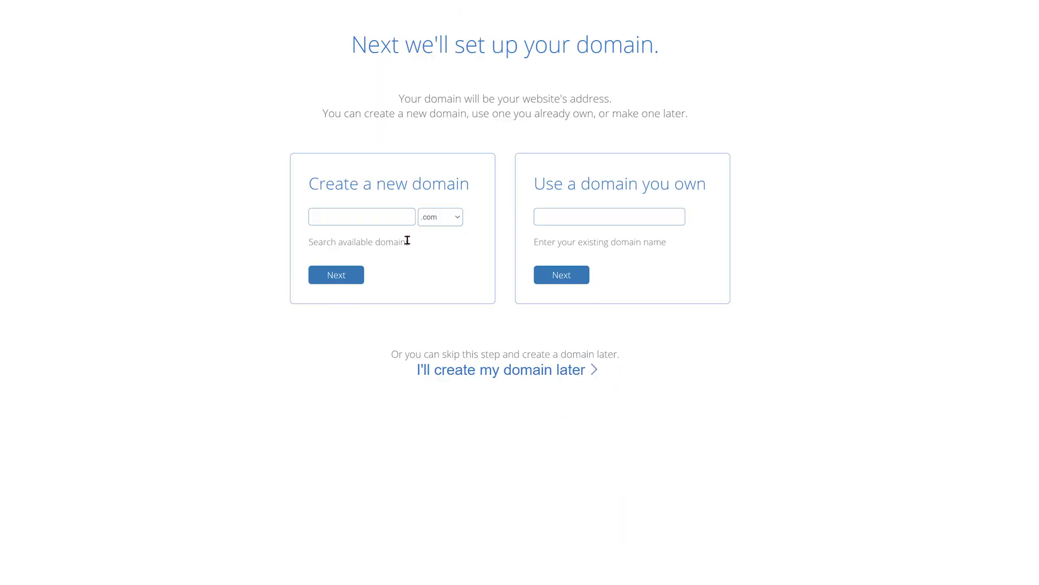
Request the new domain yourfreebhdomain.com and submit it.
type("your")
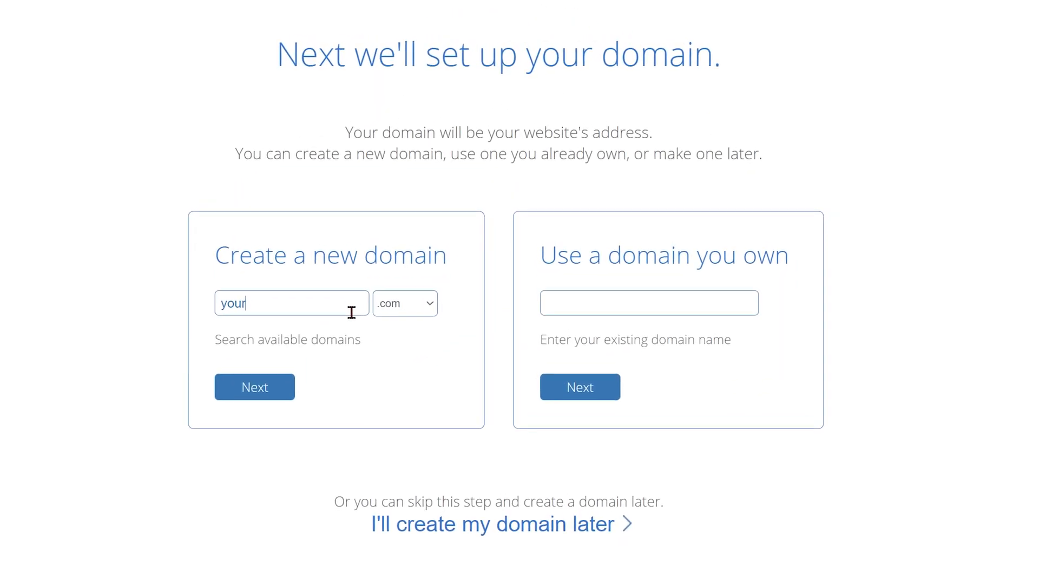
type("freebh")
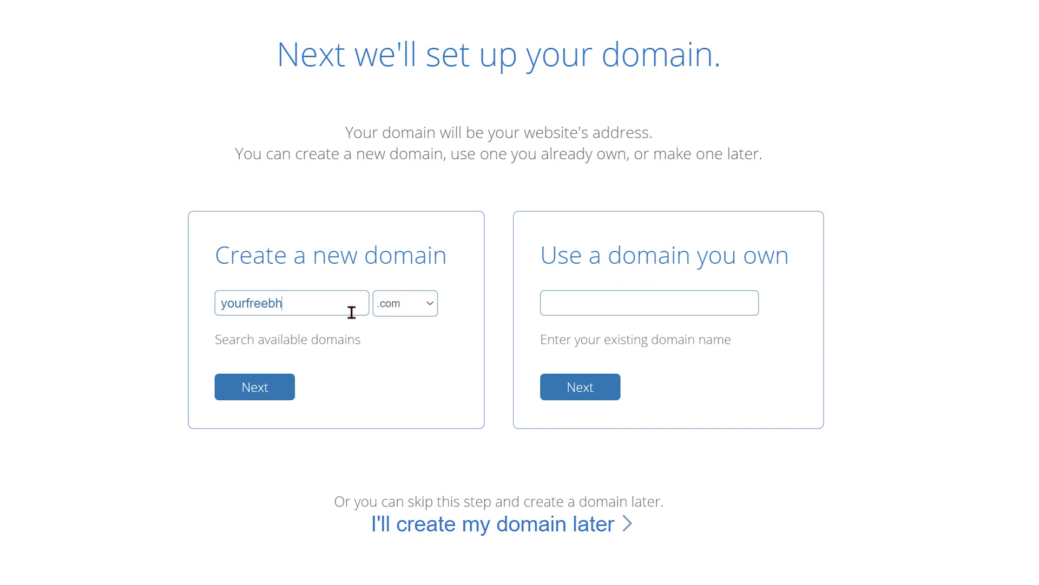
type("domain")
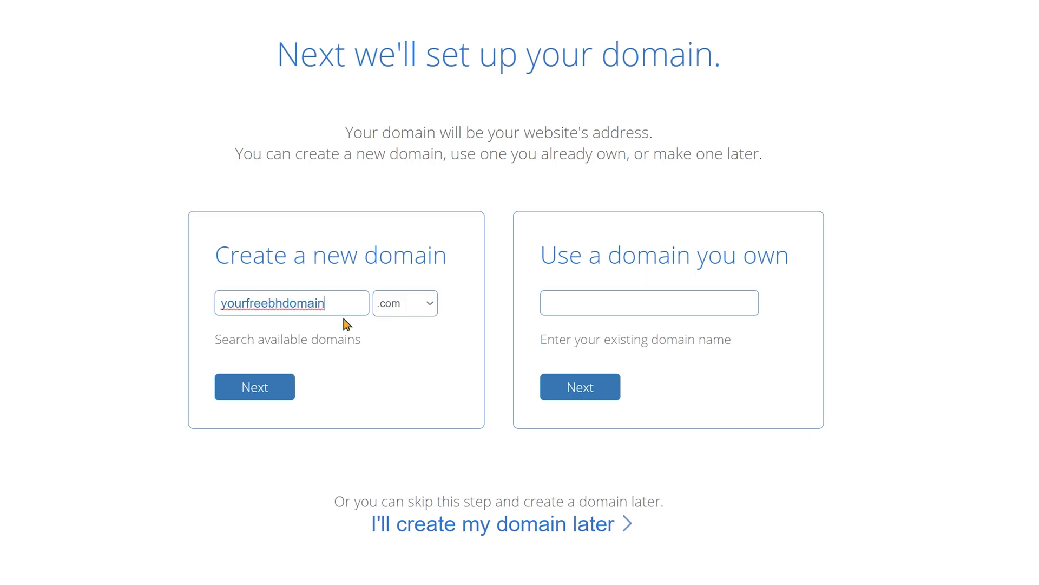
left_click(255, 386)
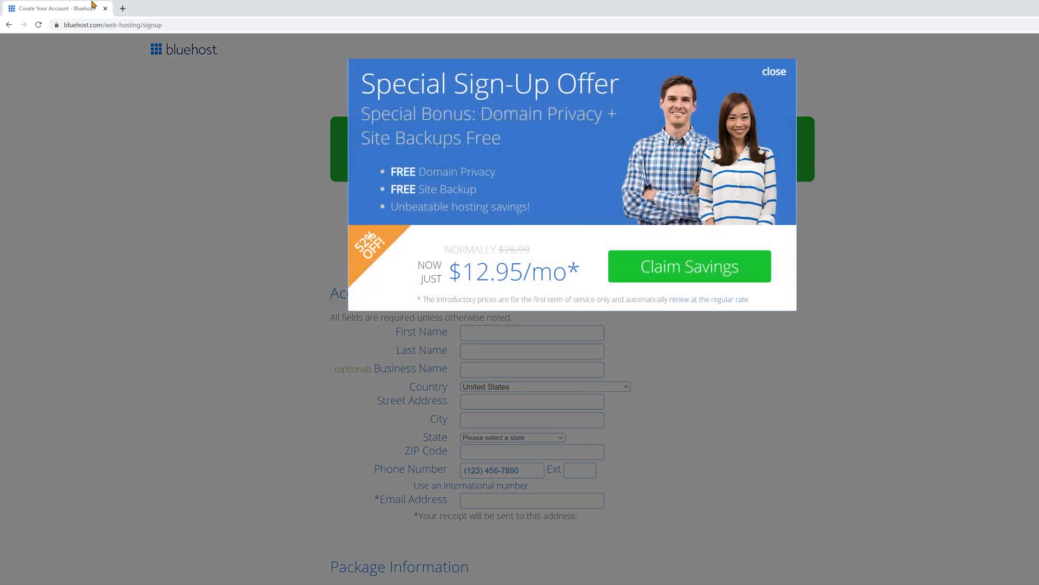
mouse_move(701, 274)
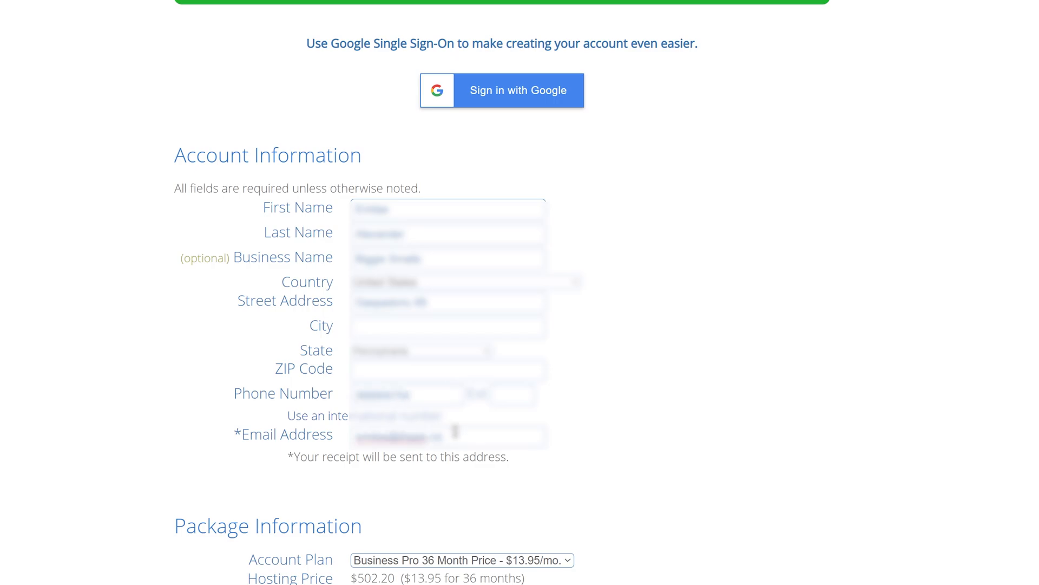
Scroll down the signup form past account, package and payment sections.
scroll("down", 3)
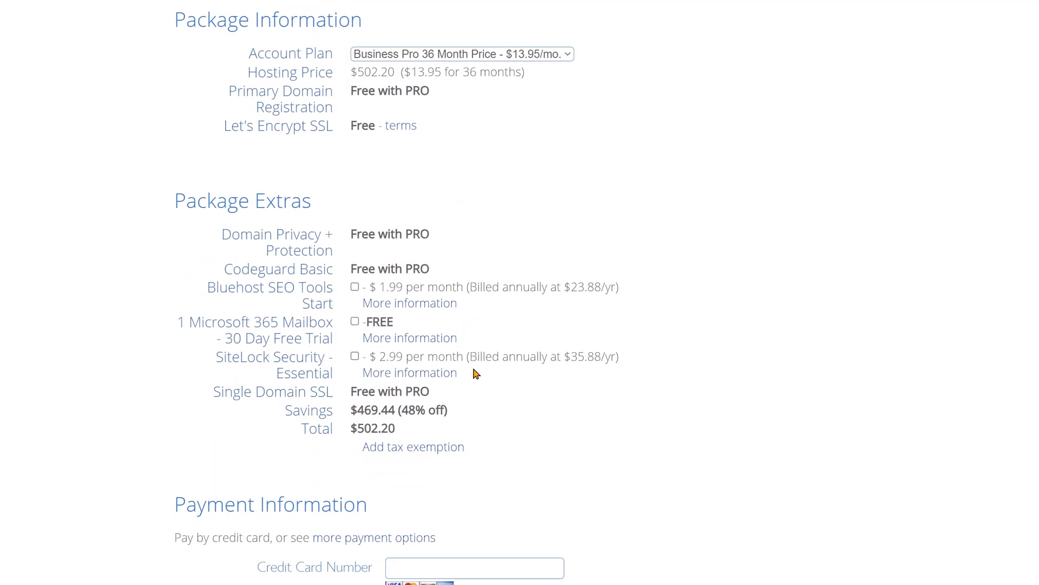
scroll("down", 3)
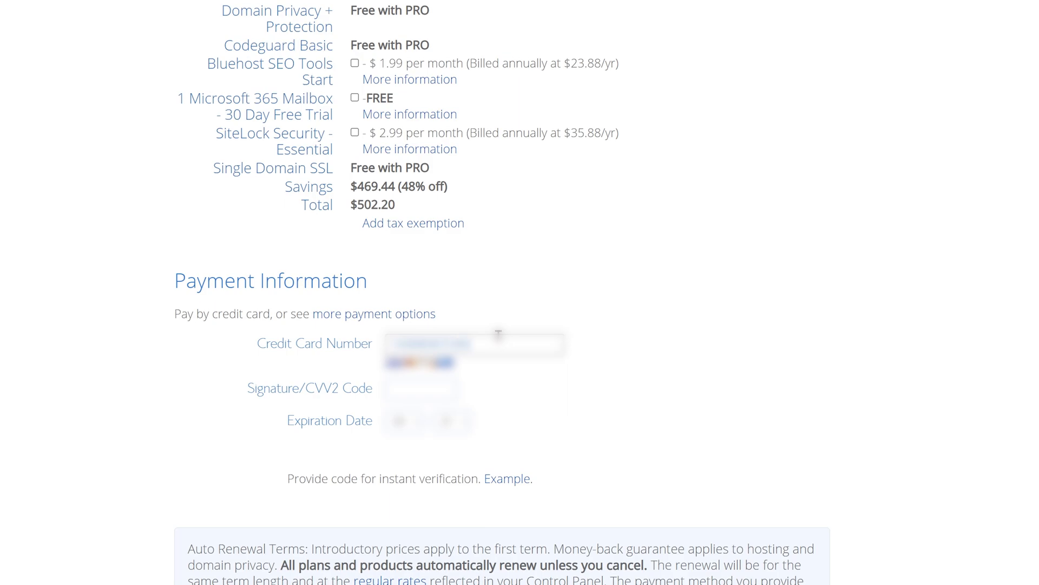